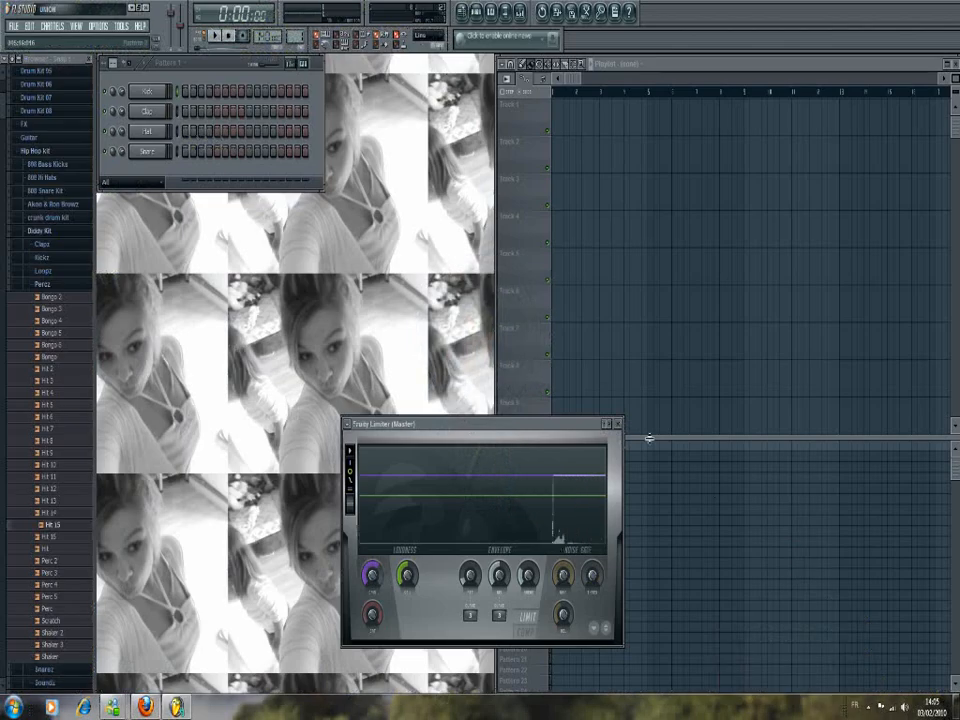
# Load the When I'm Gone remake project with its vocal track and Nexus Ballad Grand Piano.
pyautogui.click(616, 424)
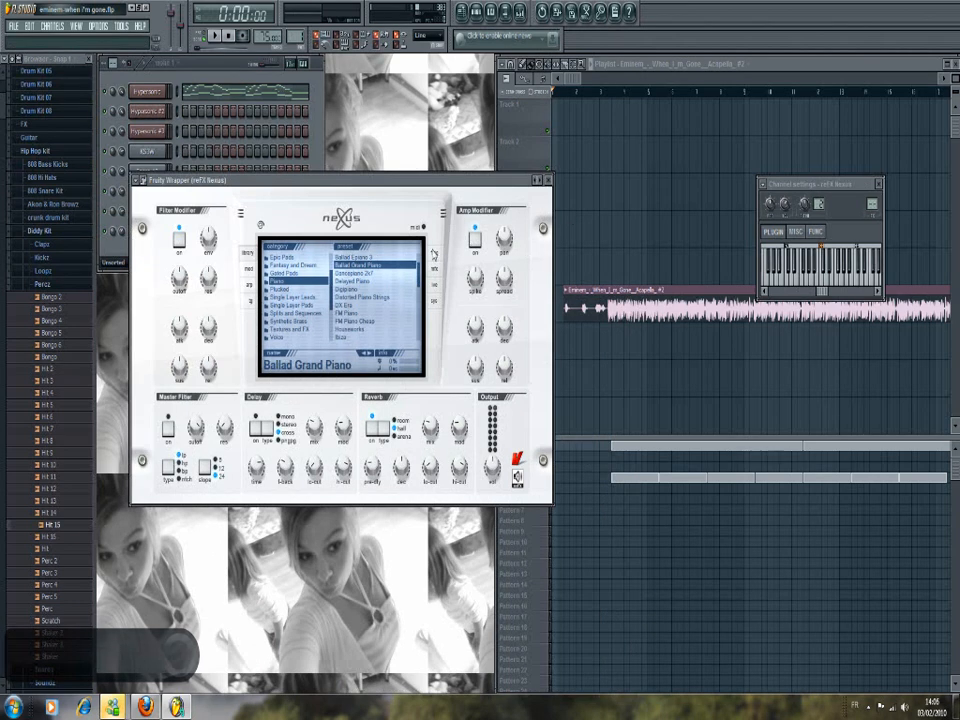
# Hide the Nexus piano window, play the vocal and piano arrangement, then bring Nexus back up.
pyautogui.click(870, 184)
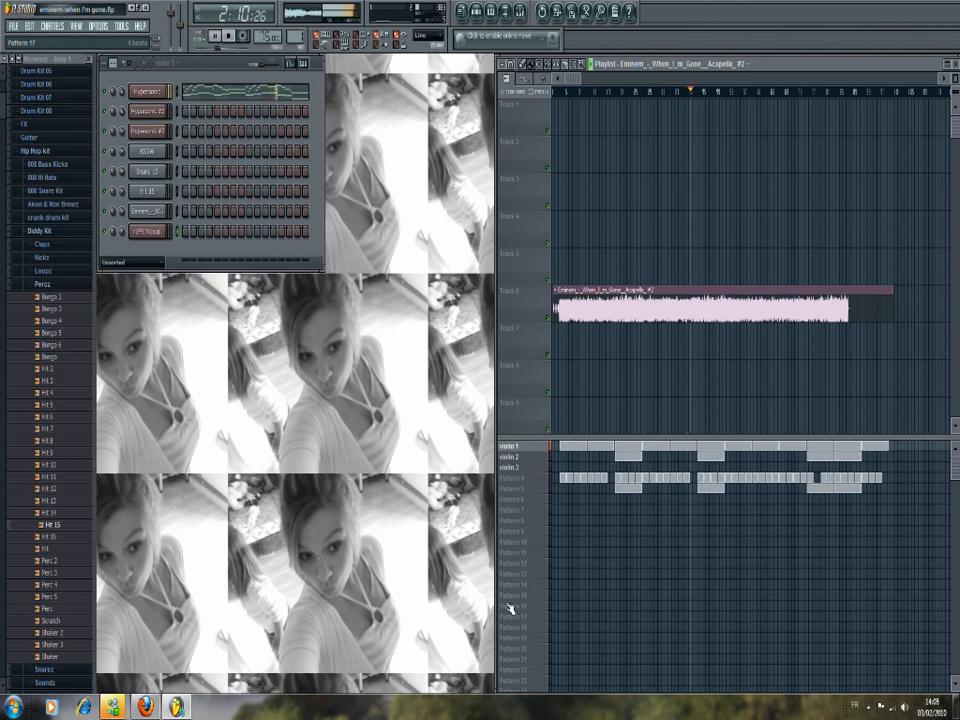
pyautogui.click(512, 456)
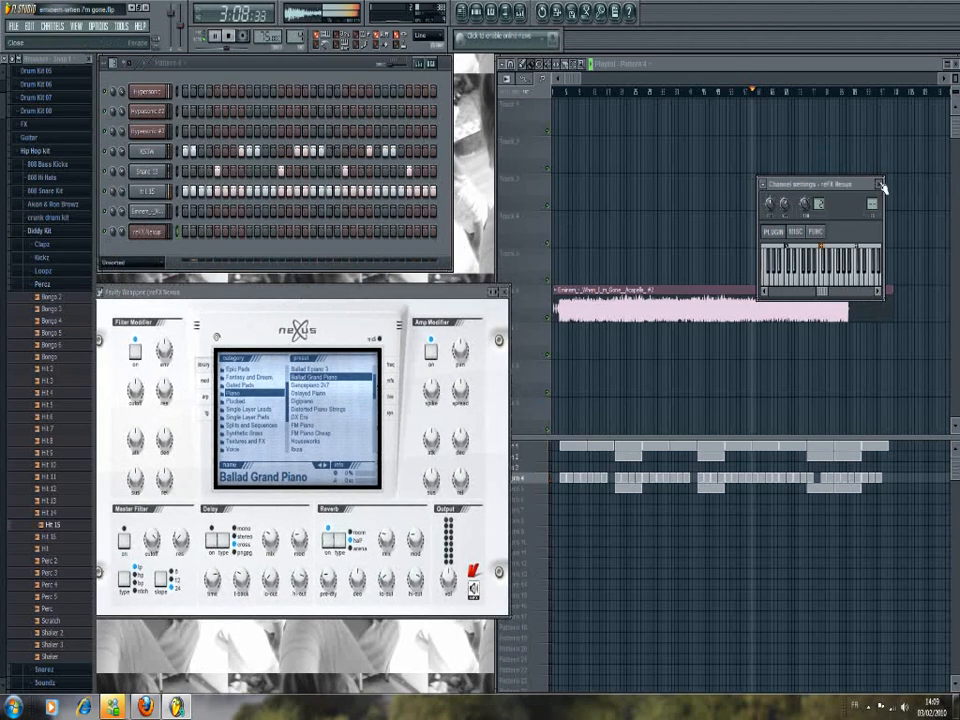
# Dismiss the Nexus piano channel's settings window, leaving the Ballad Grand Piano preset showing.
pyautogui.click(880, 184)
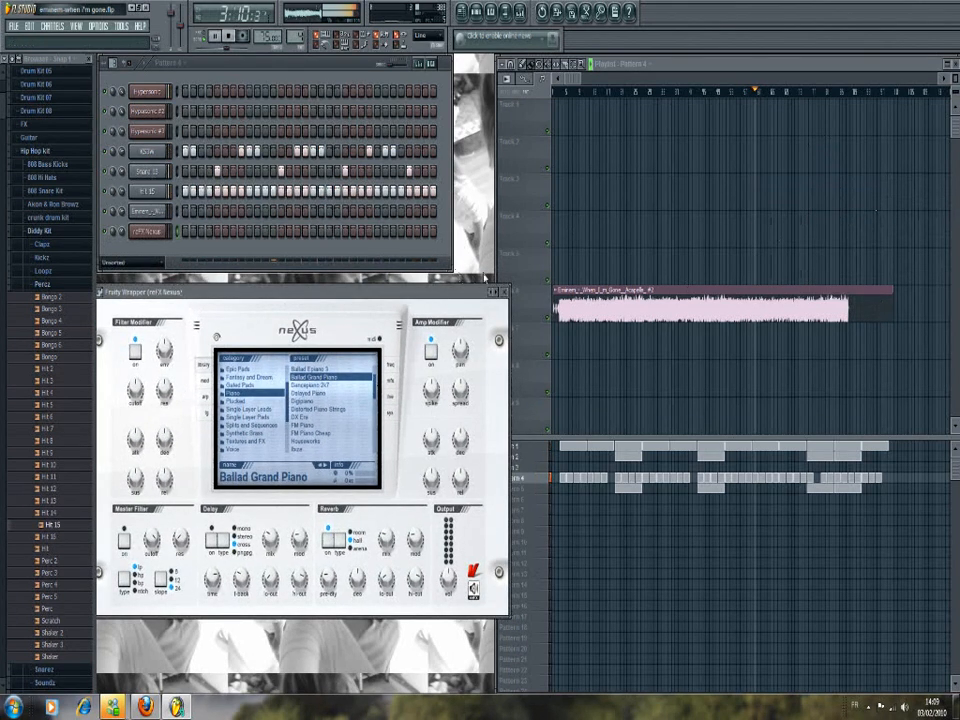